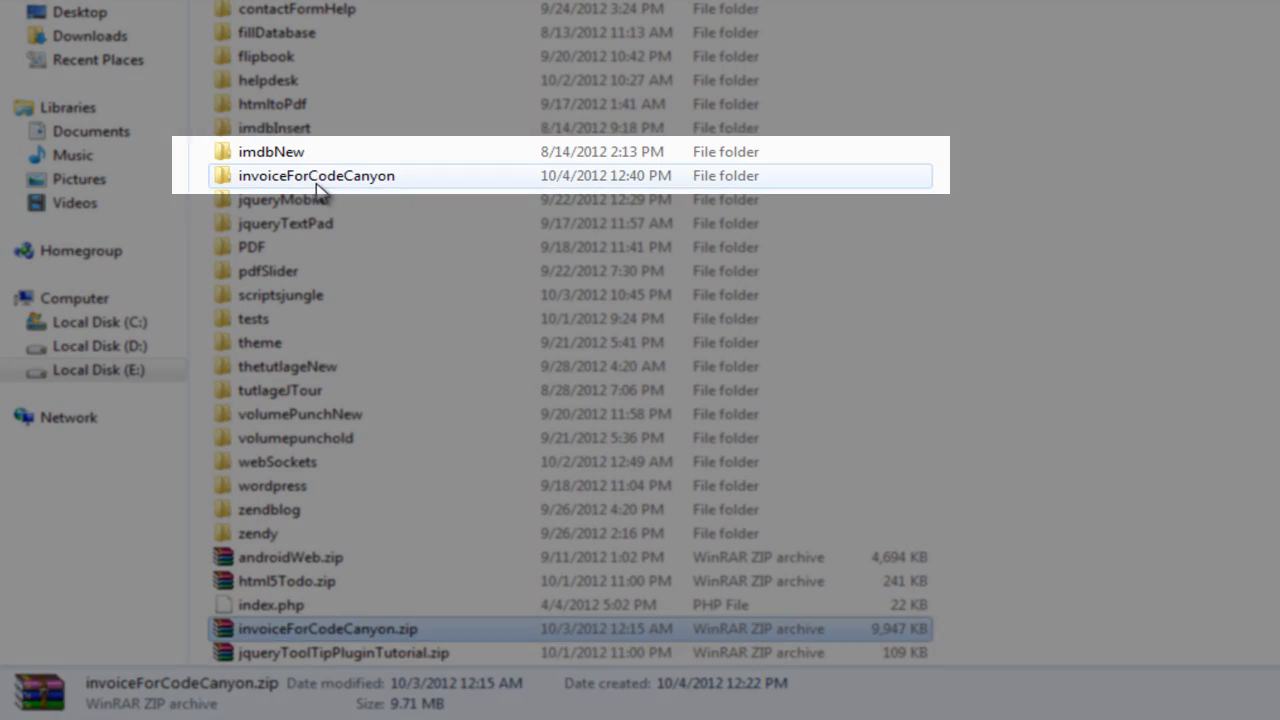
# Open the invoiceForCodeCanyon project from WampServer's Your Projects list to reach install.php.
pyautogui.click(316, 175)
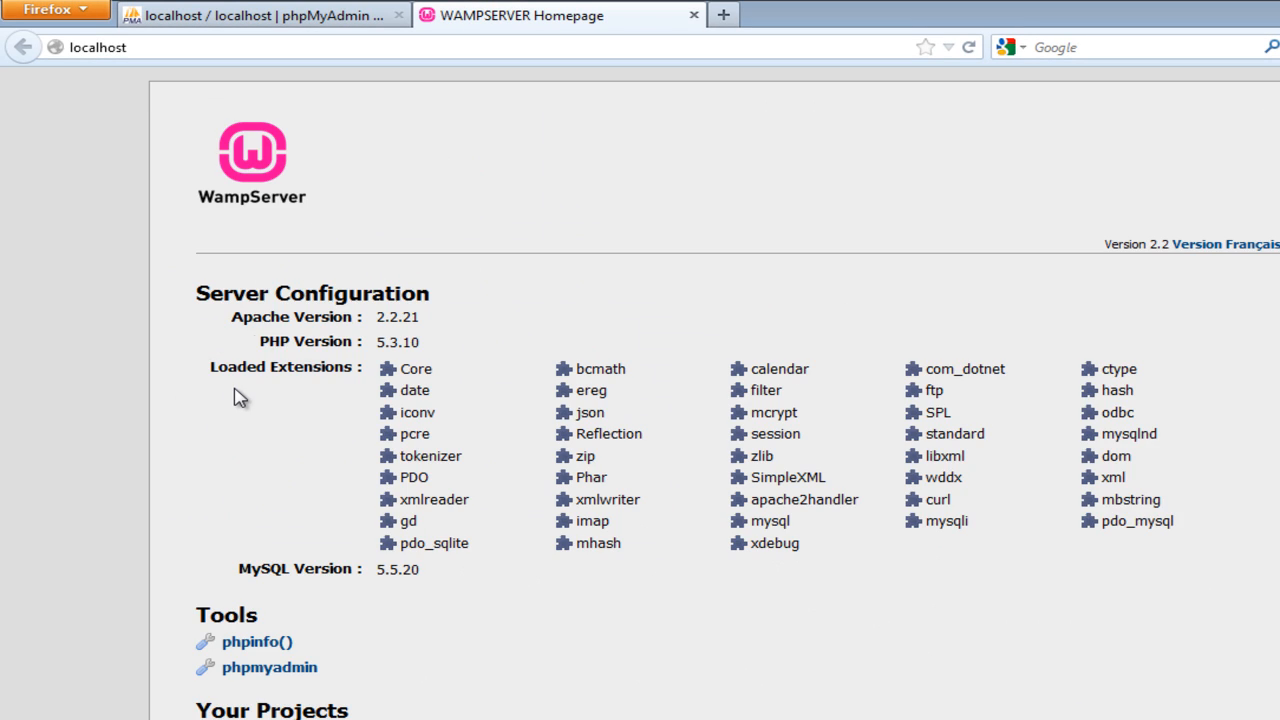
pyautogui.scroll(-3)
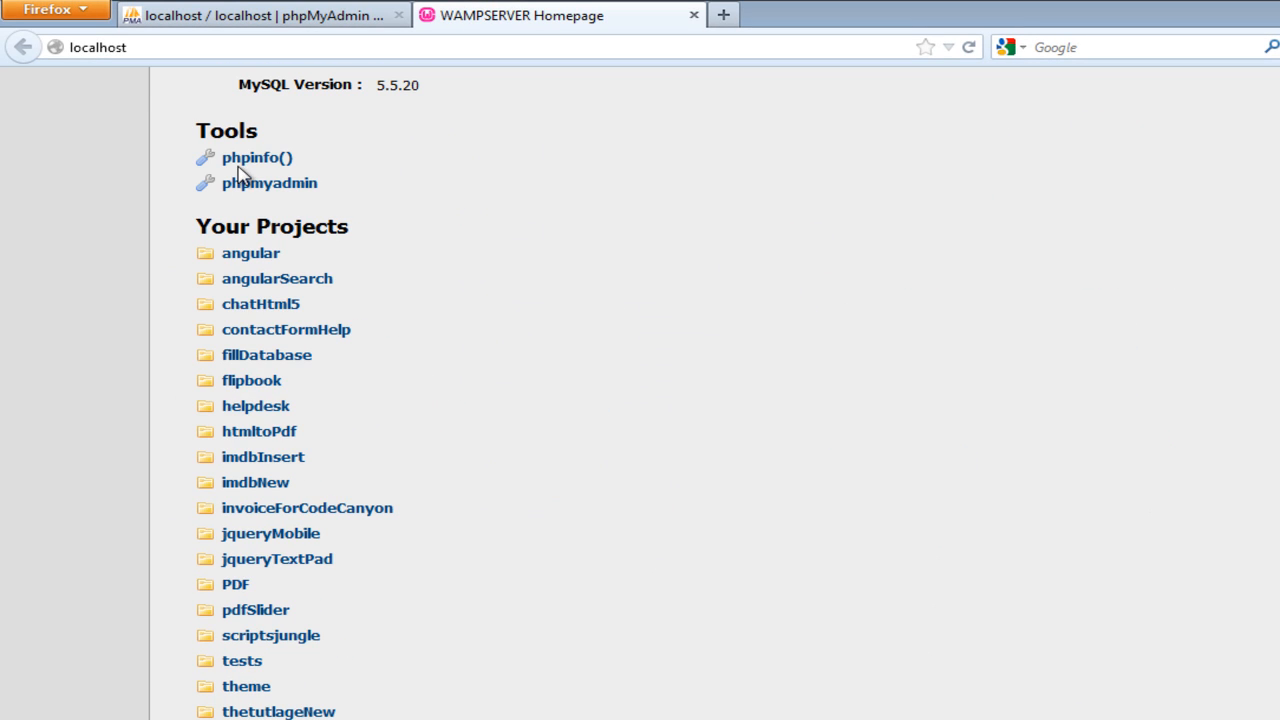
pyautogui.moveTo(263, 505)
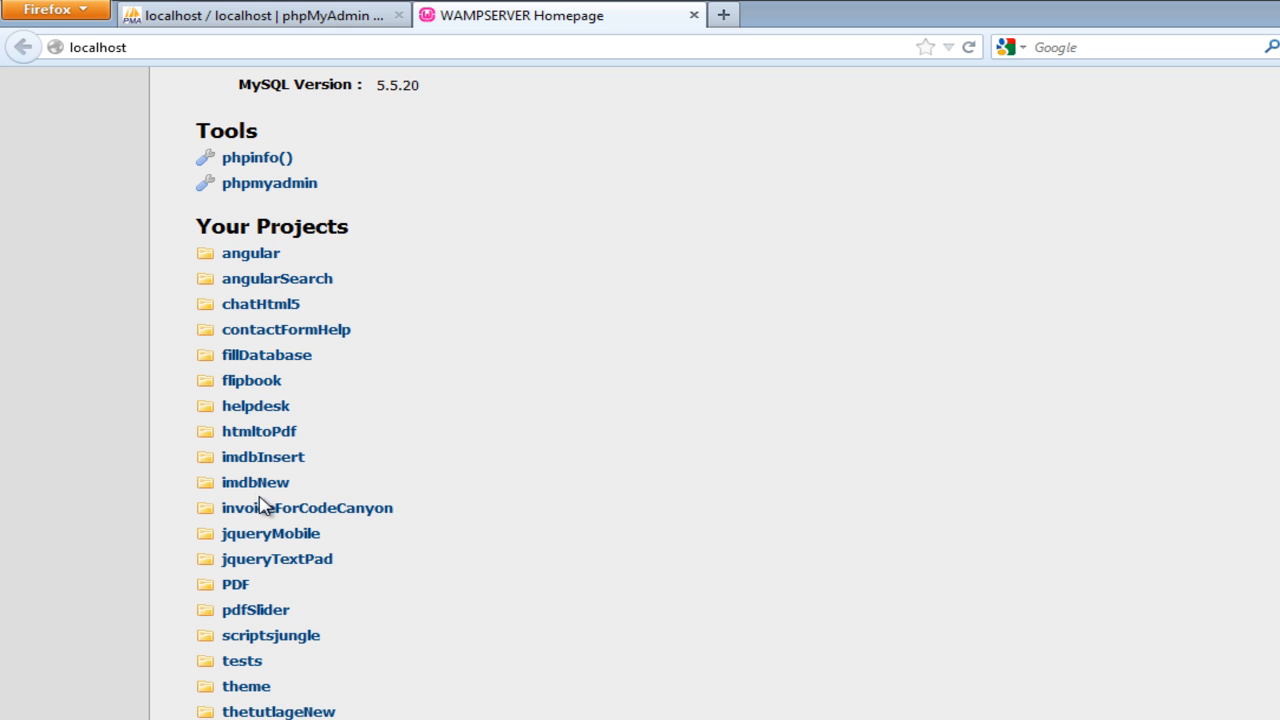
pyautogui.click(307, 507)
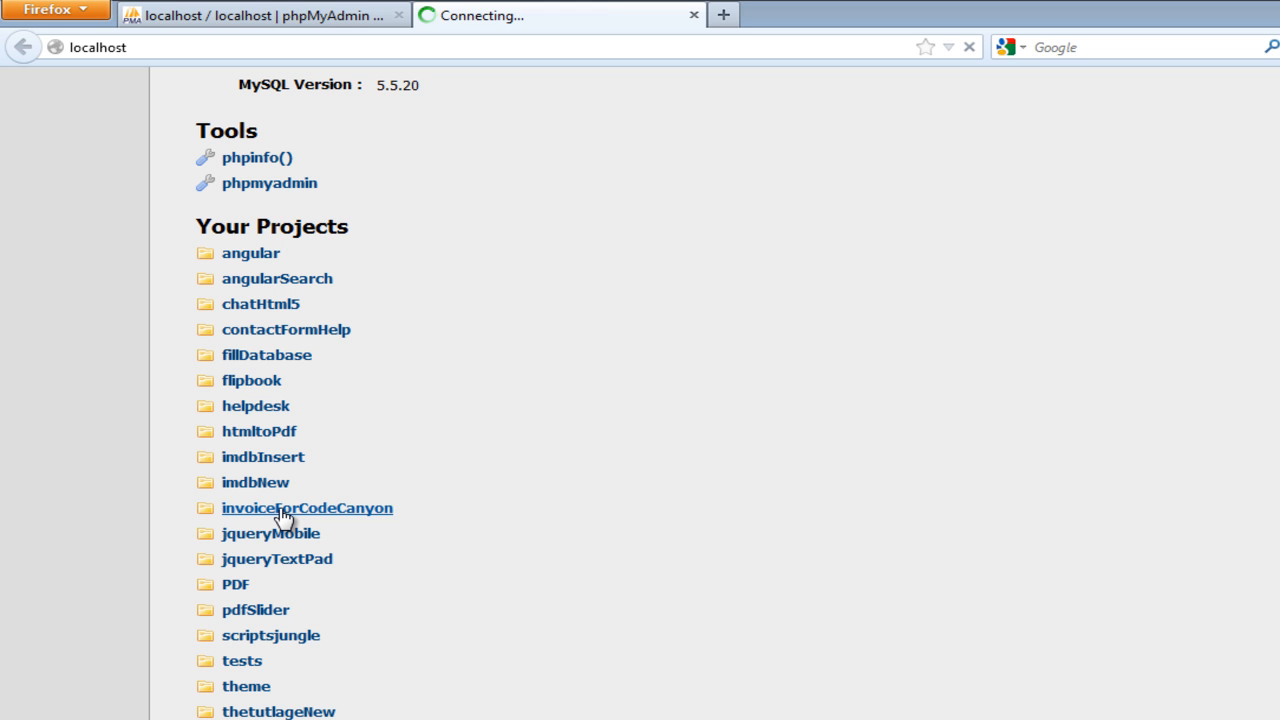
pyautogui.click(307, 508)
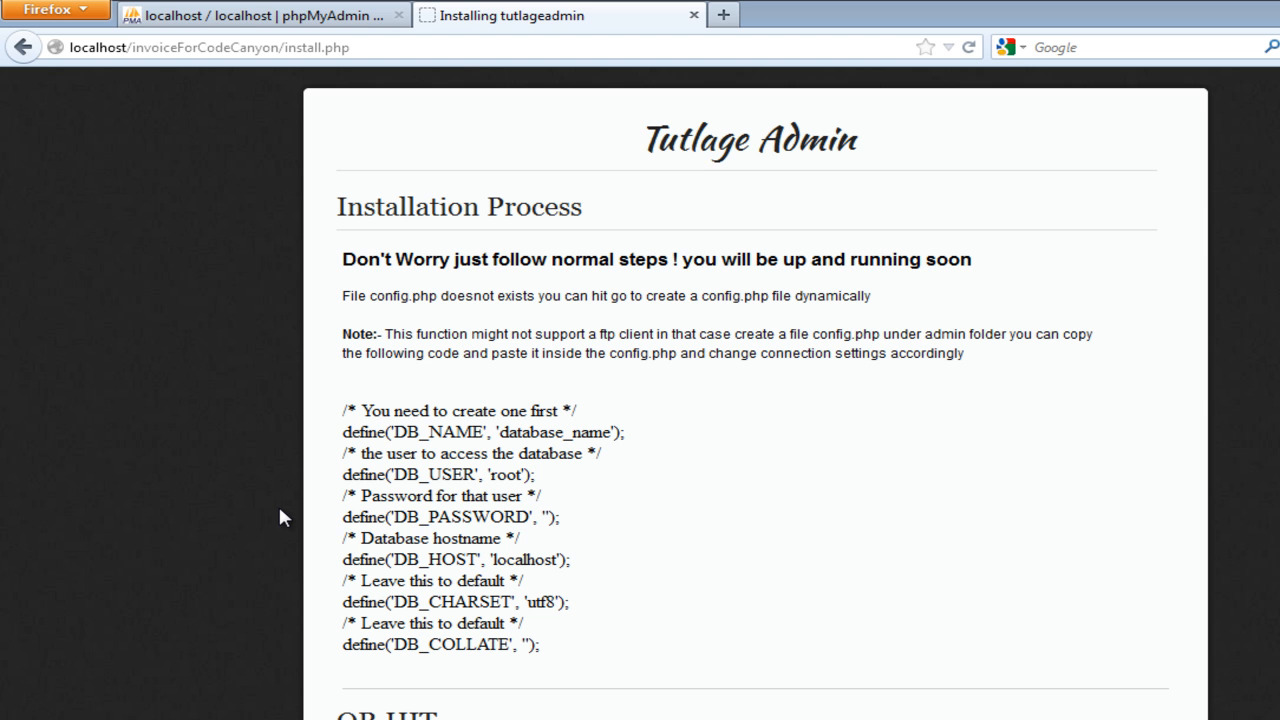
pyautogui.moveTo(389, 233)
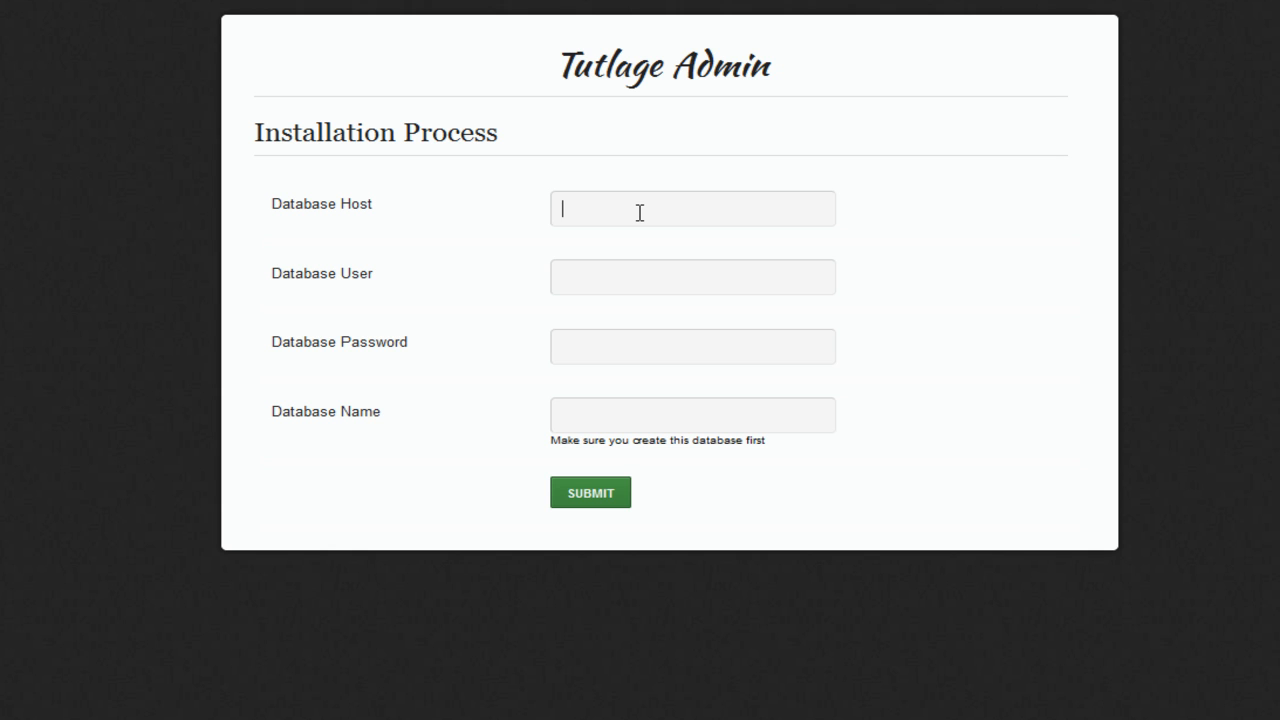
pyautogui.moveTo(468, 275)
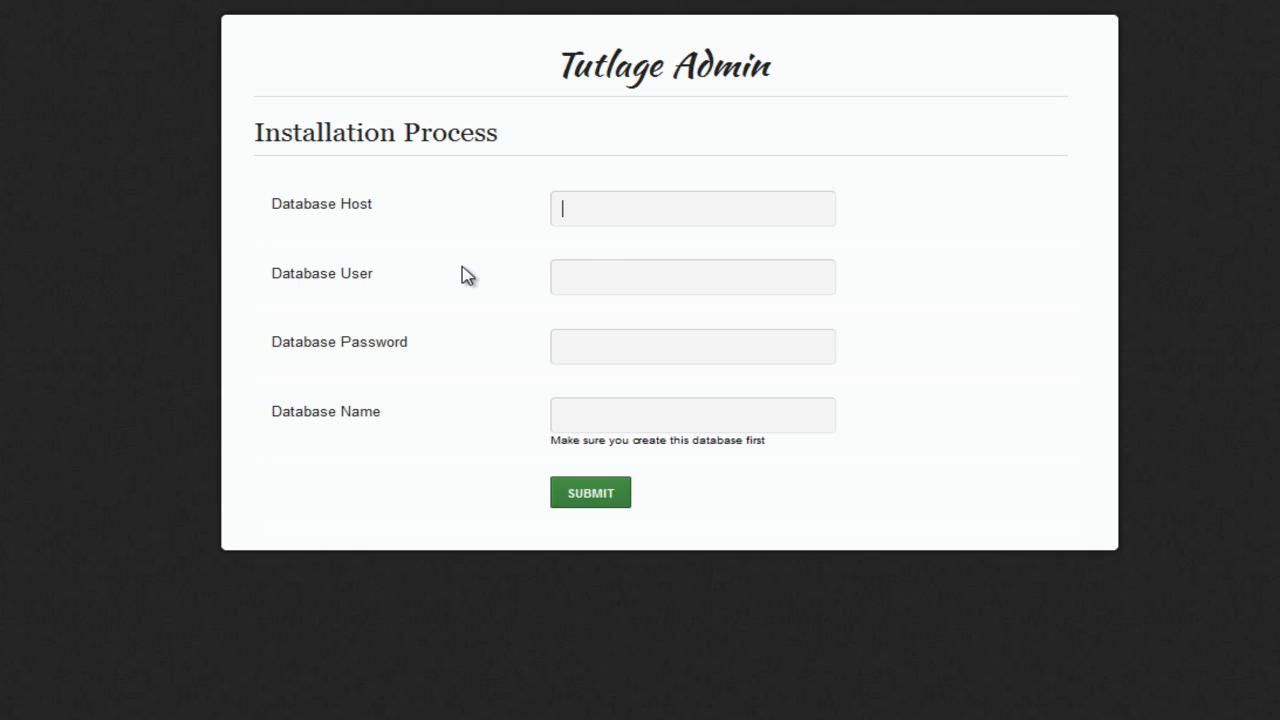
pyautogui.moveTo(562, 245)
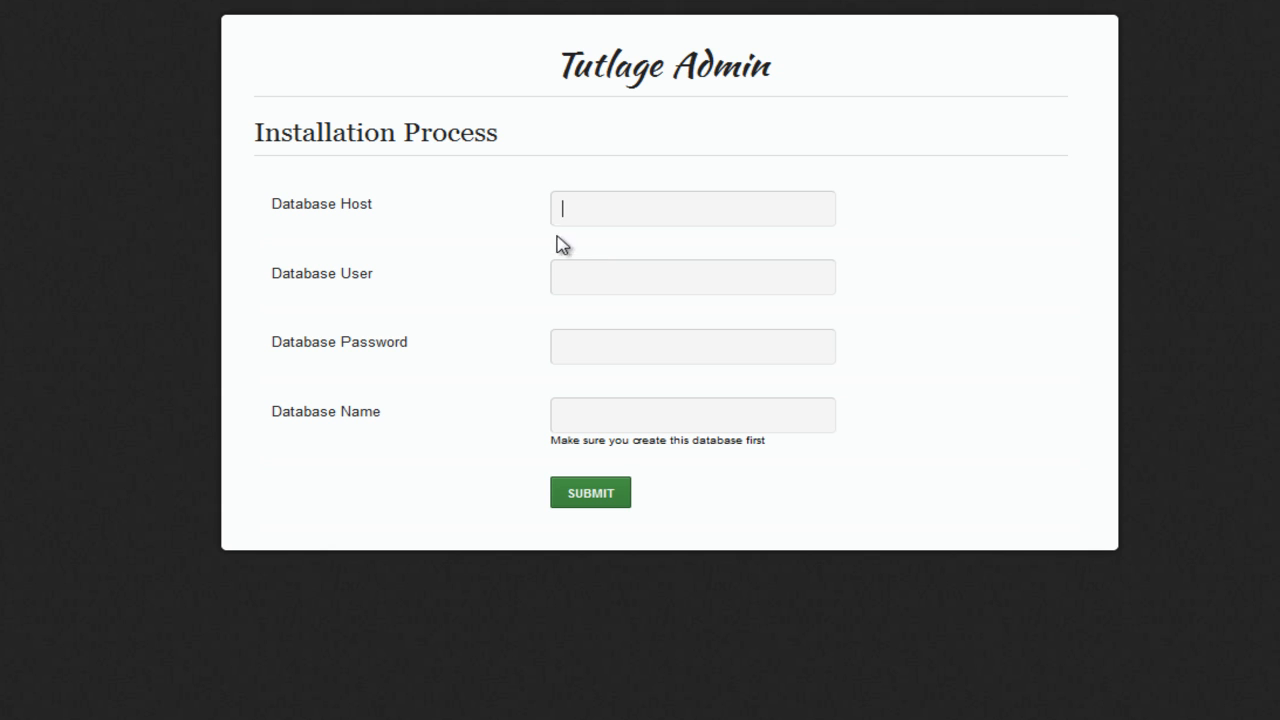
pyautogui.moveTo(76, 318)
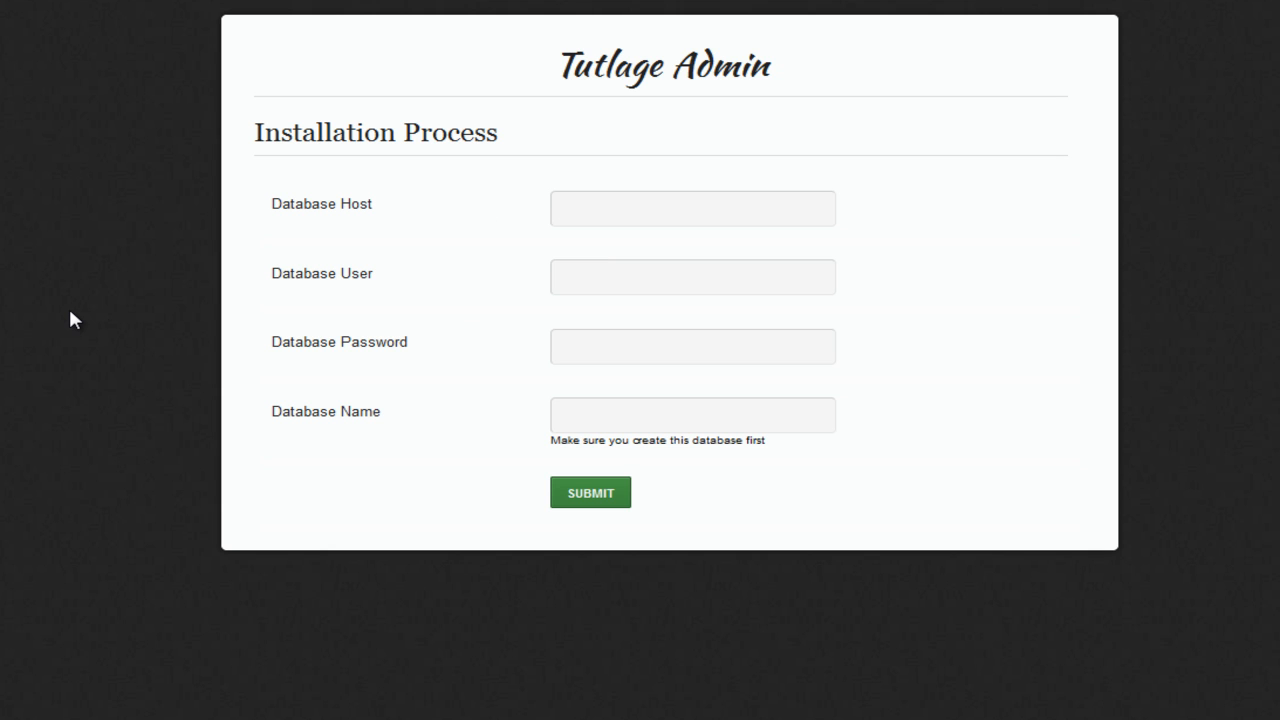
# Enter host localhost, user root, blank password and database invoice_maker in the installer.
pyautogui.write('localhost')
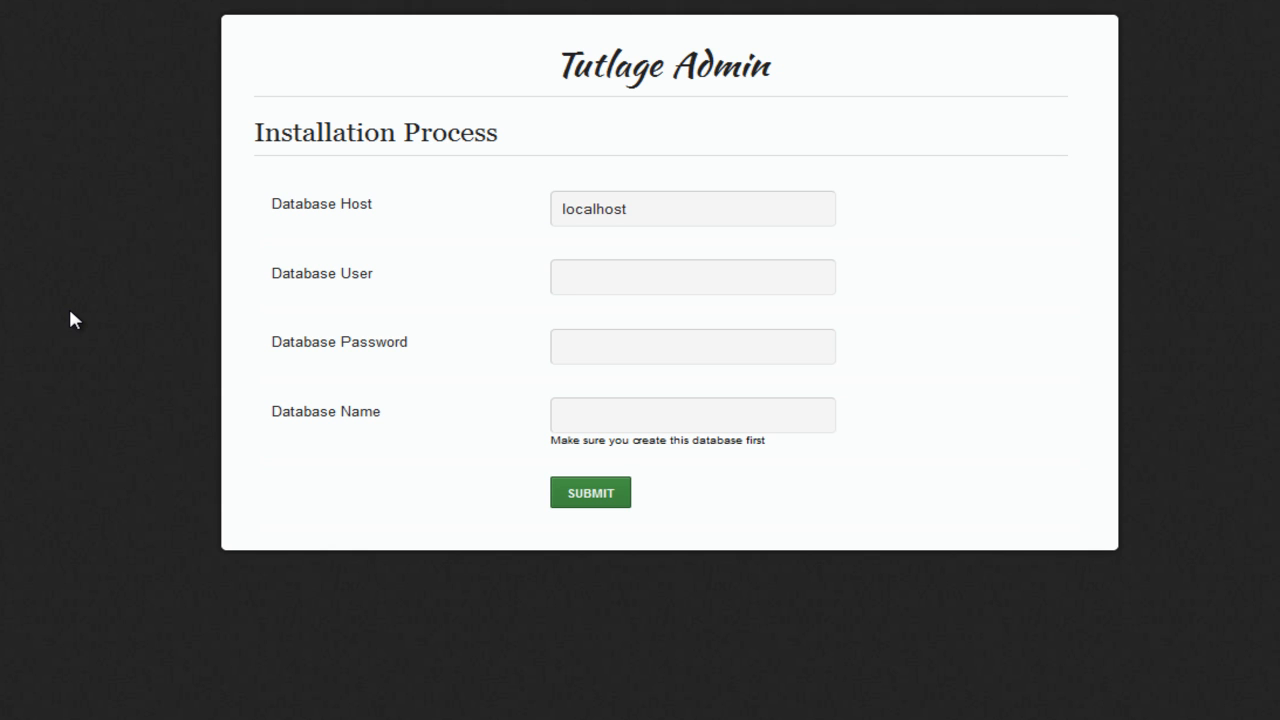
pyautogui.write('root')
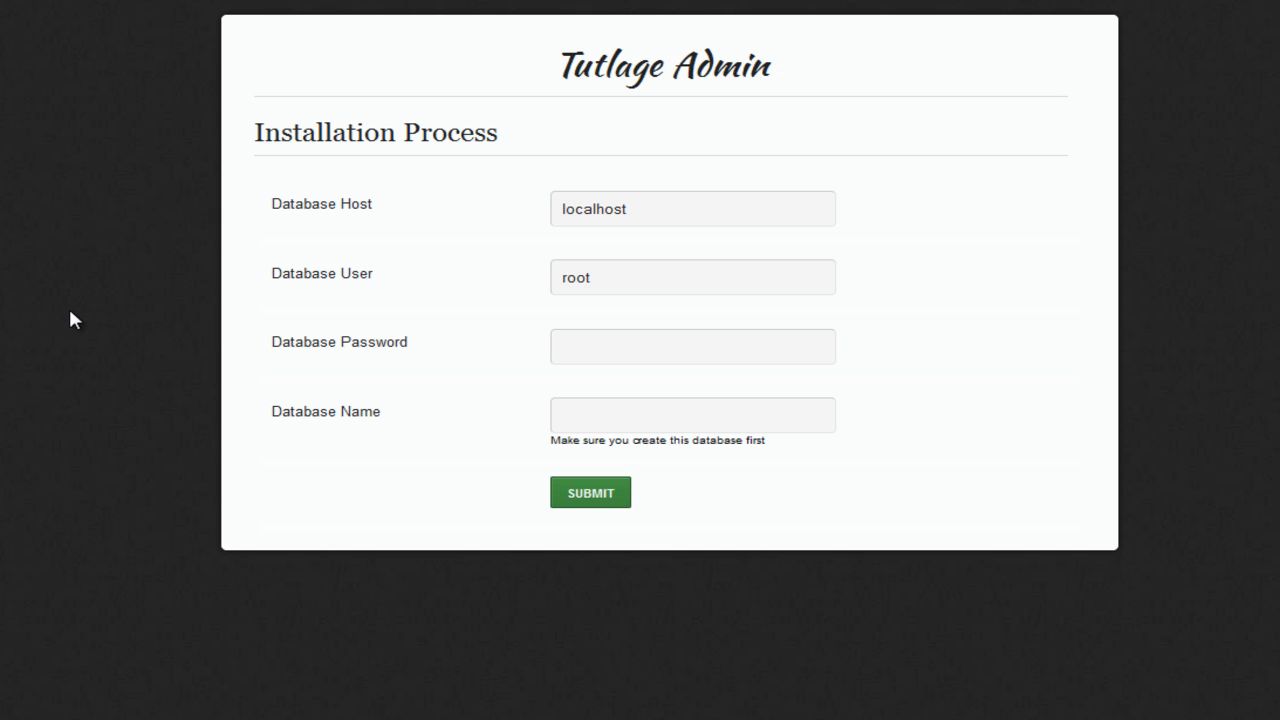
pyautogui.write('innv')
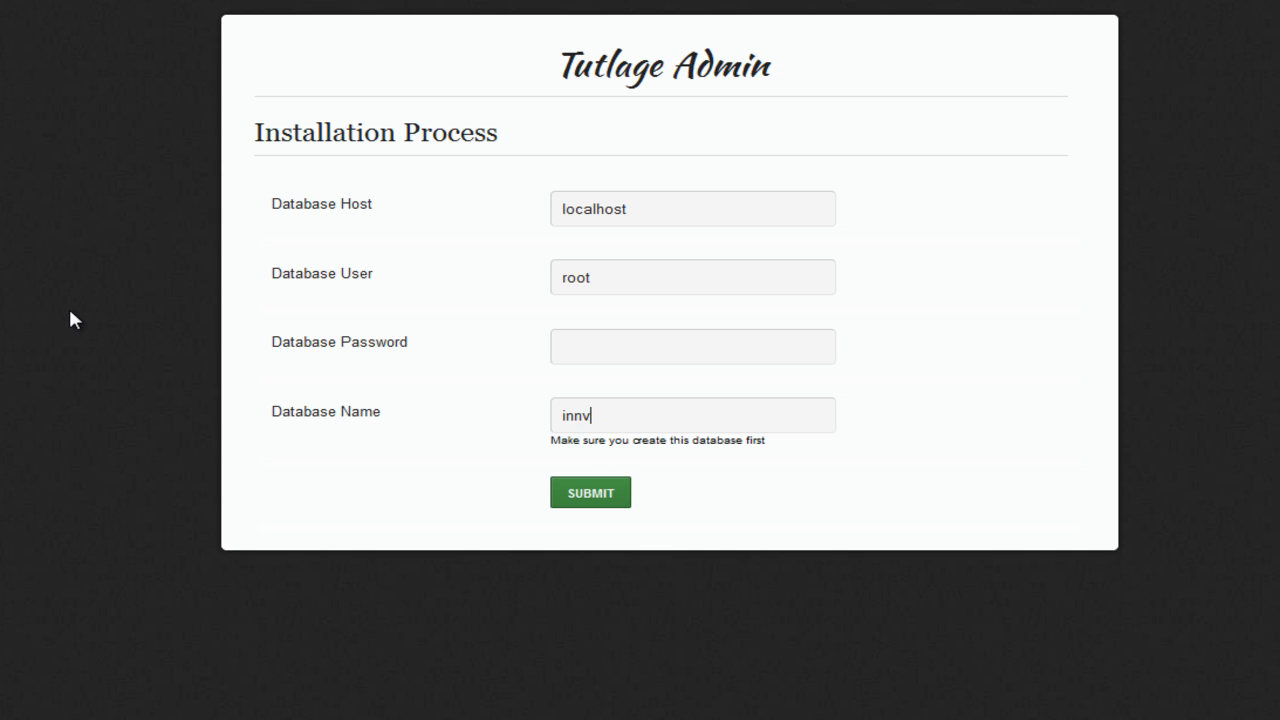
pyautogui.write('invoice_maker')
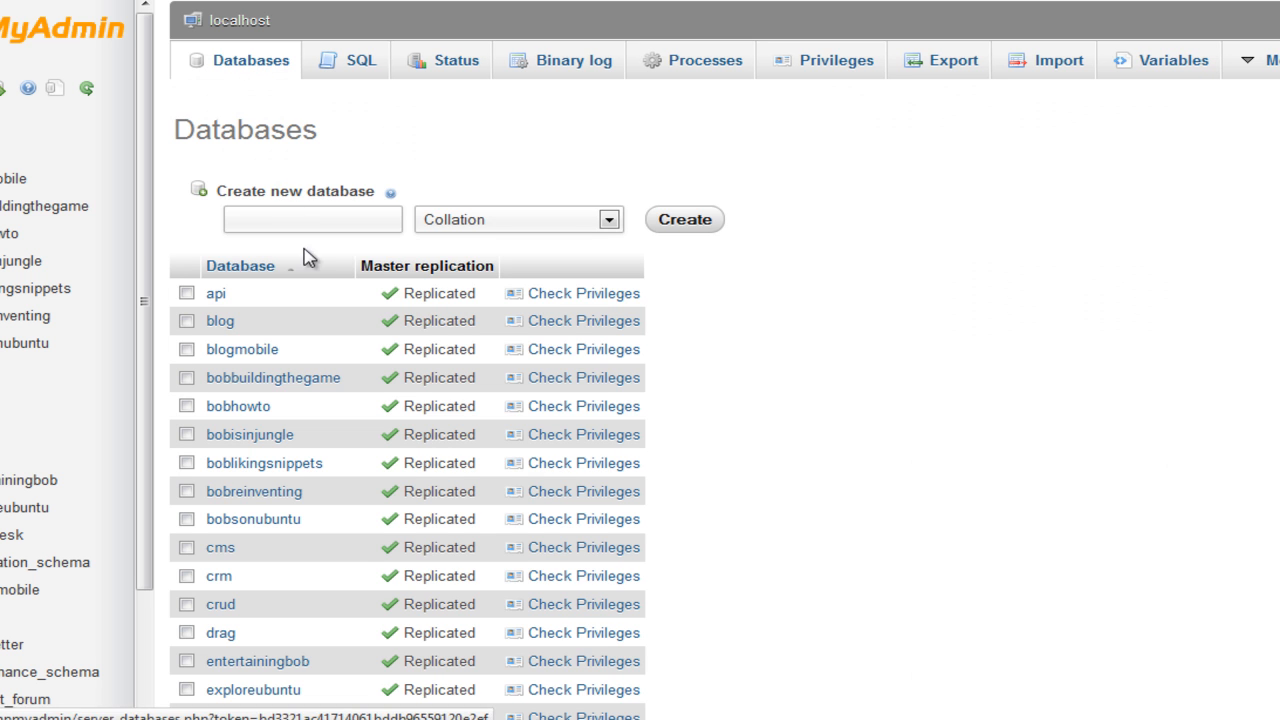
# Create the invoice_maker database in phpMyAdmin and resubmit the installer connection form.
pyautogui.write('inv')
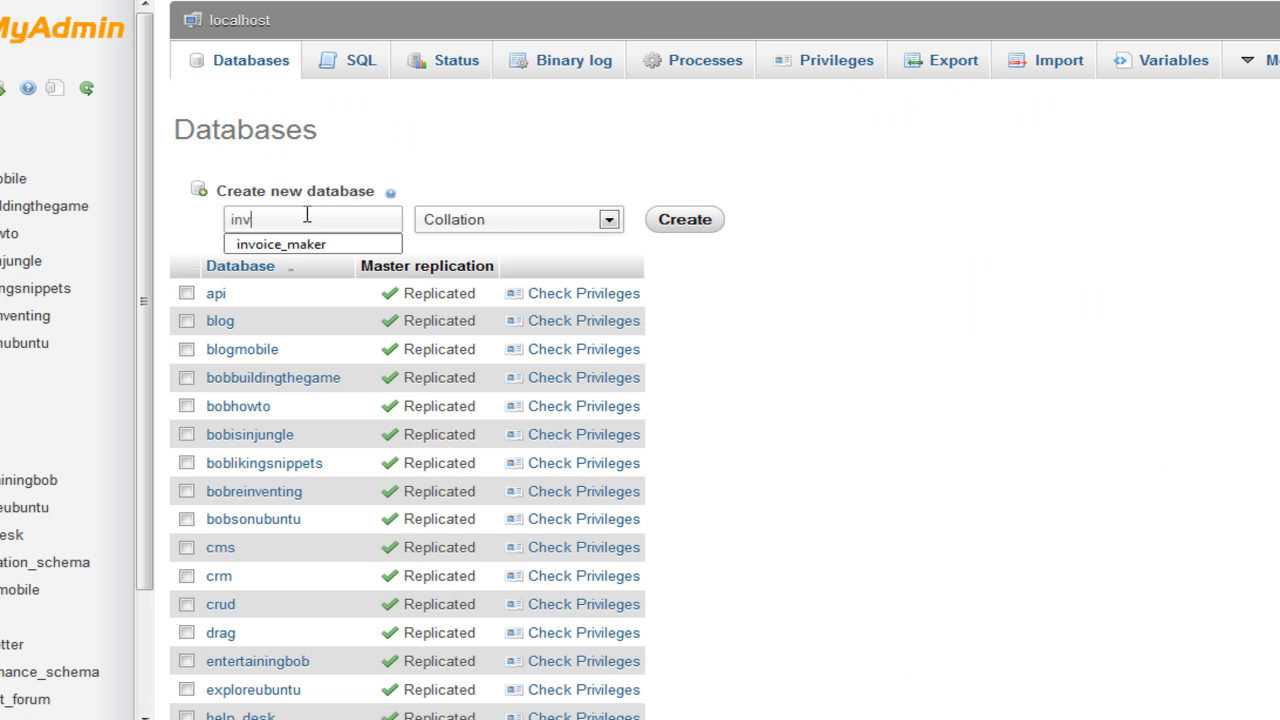
pyautogui.click(683, 219)
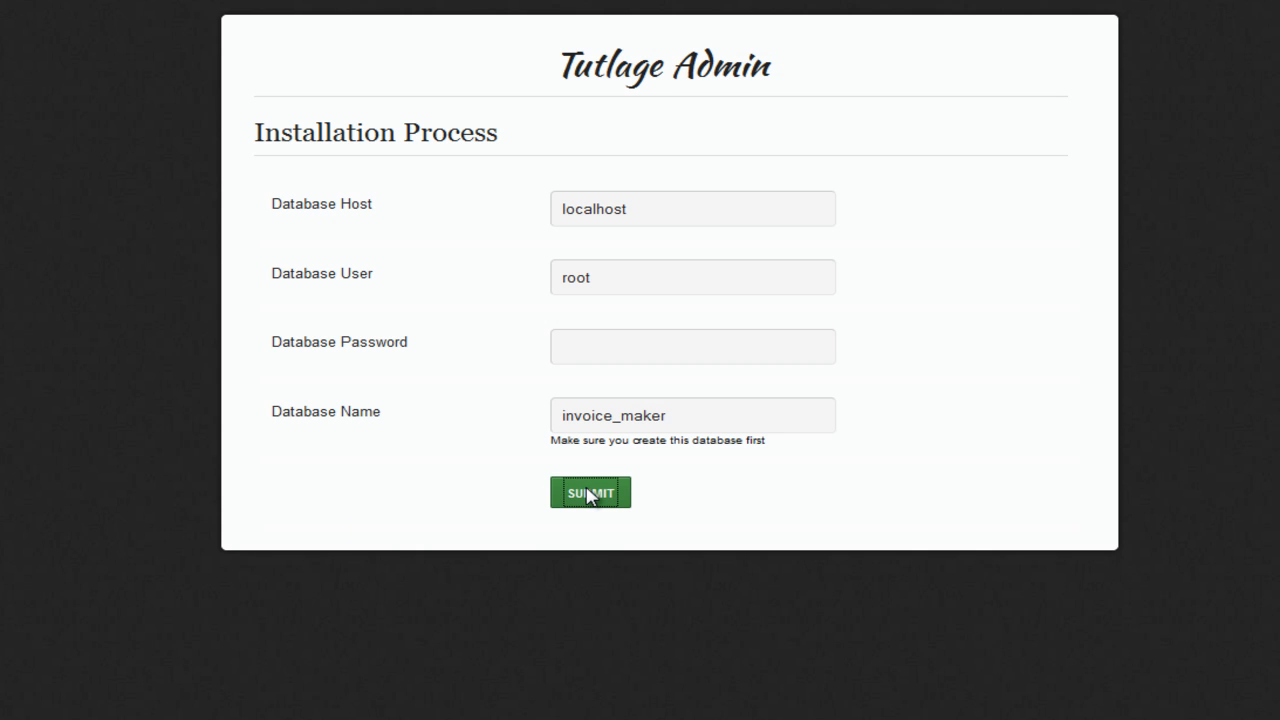
pyautogui.click(590, 492)
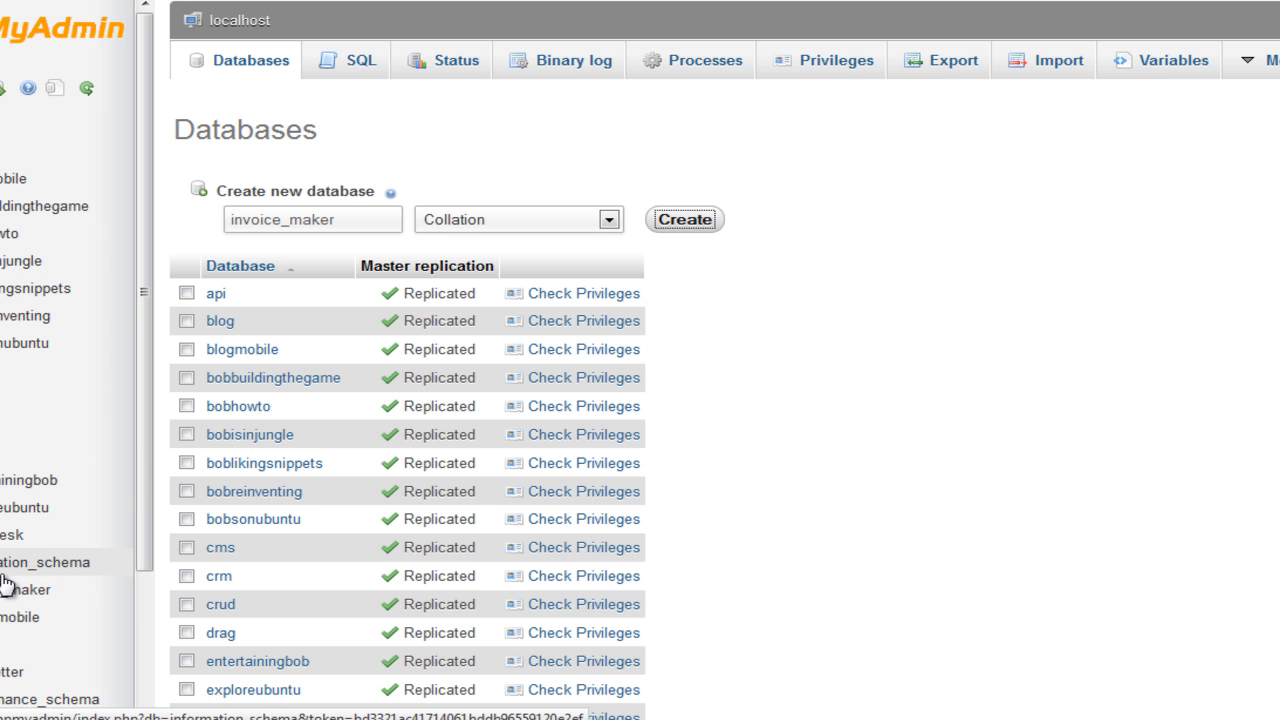
pyautogui.click(24, 589)
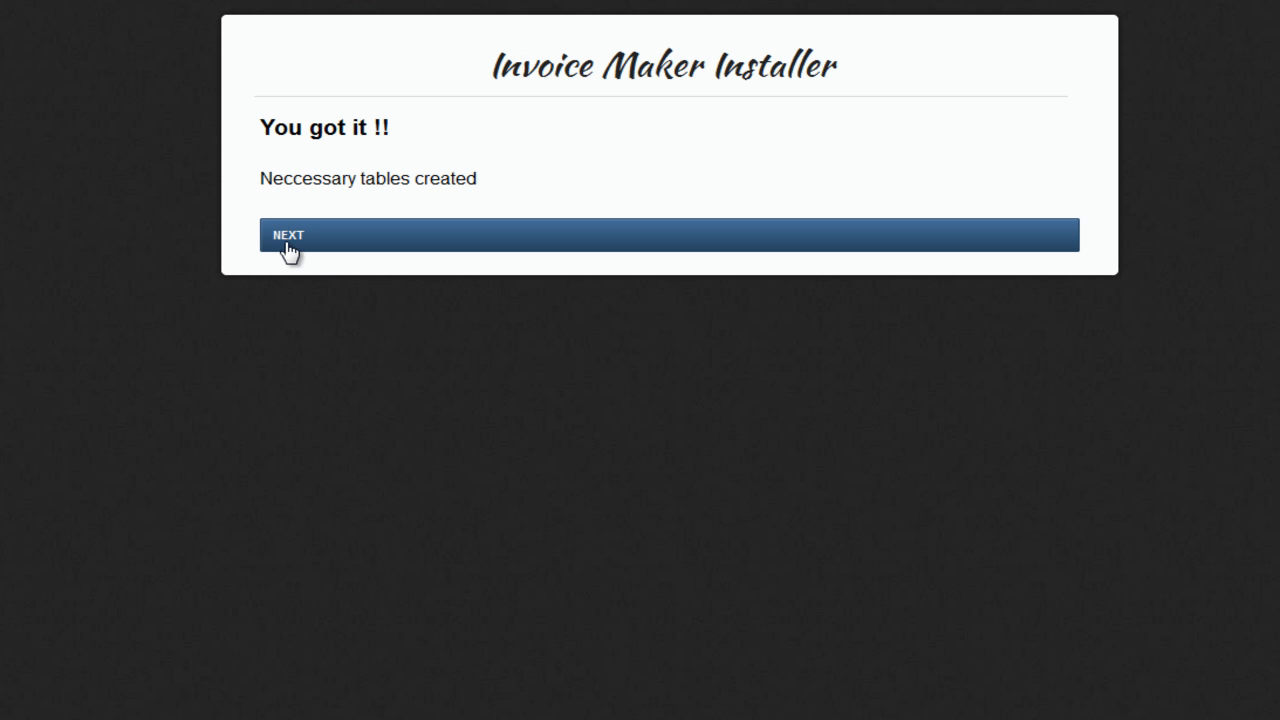
pyautogui.moveTo(330, 248)
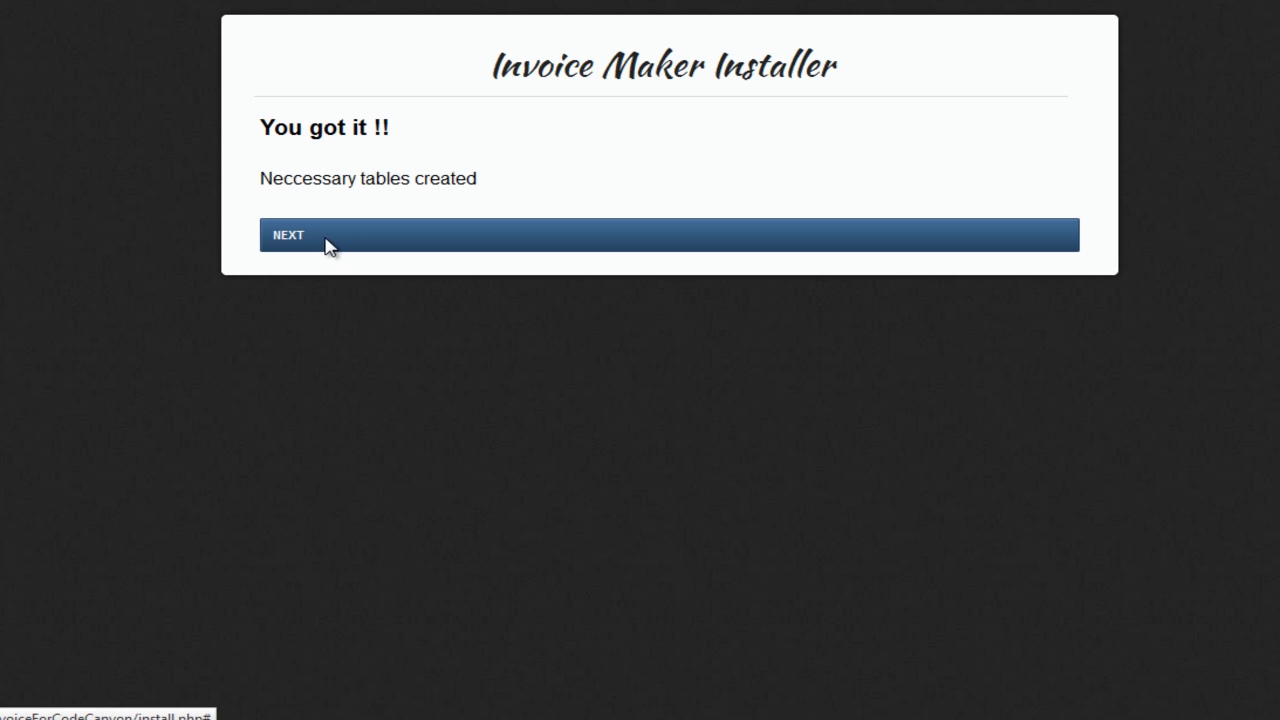
# Create the admin account with username aman, a support@the… email and password, then submit.
pyautogui.click(288, 235)
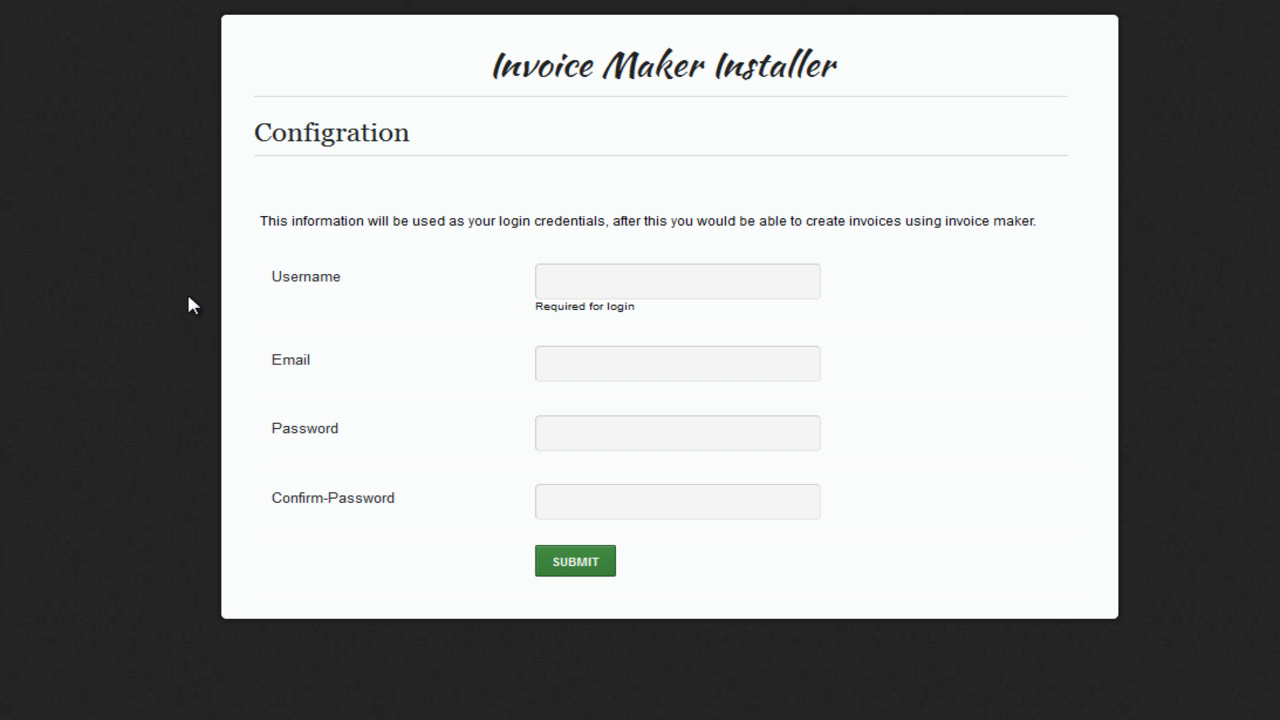
pyautogui.click(677, 281)
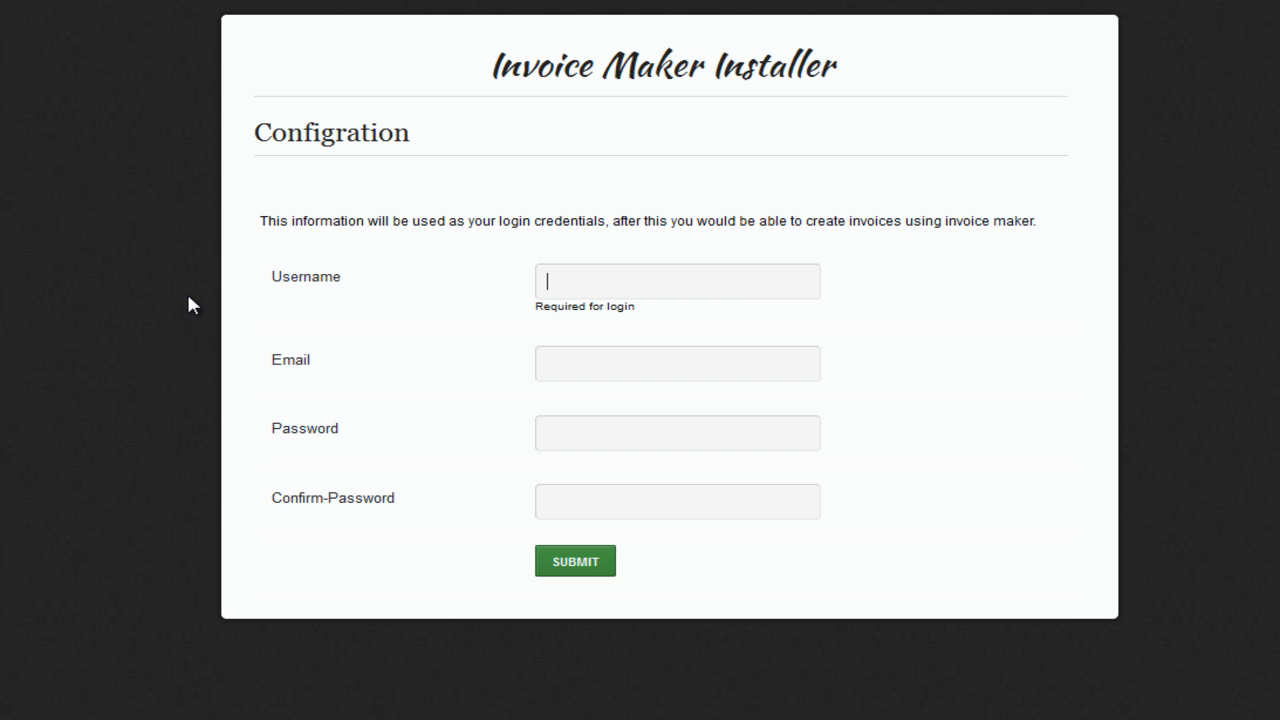
pyautogui.write('aman')
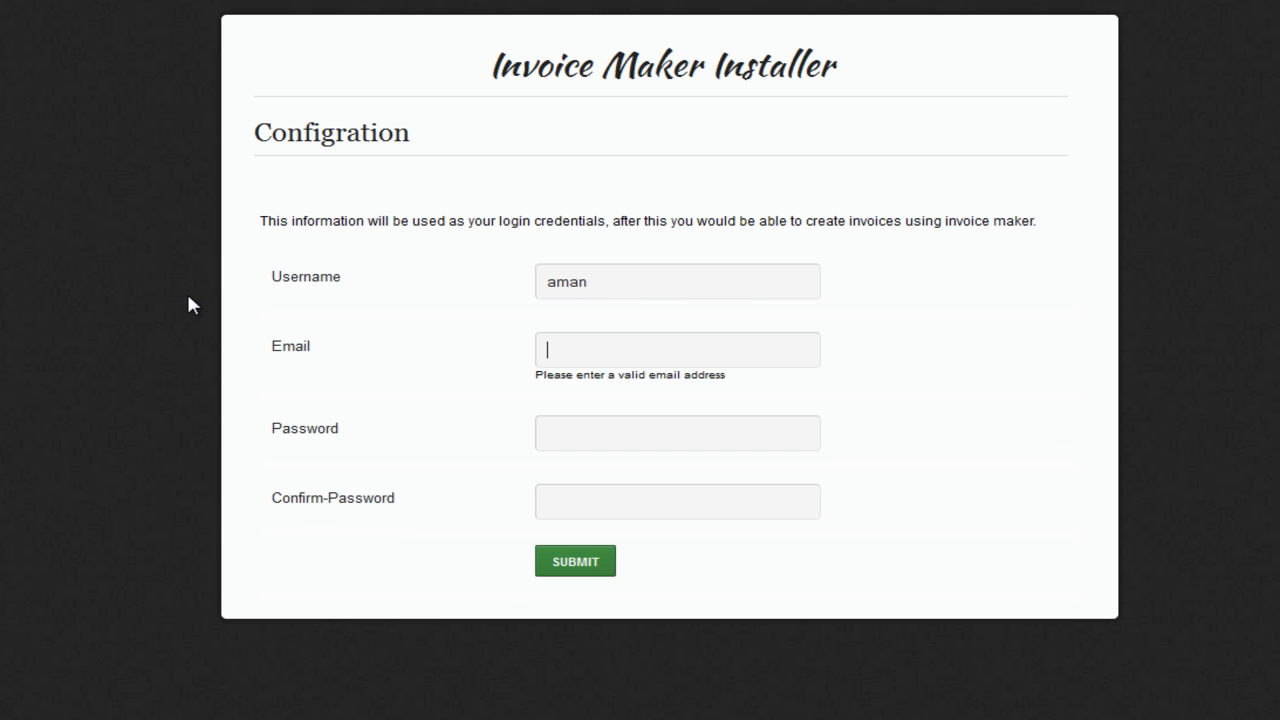
pyautogui.write('vir')
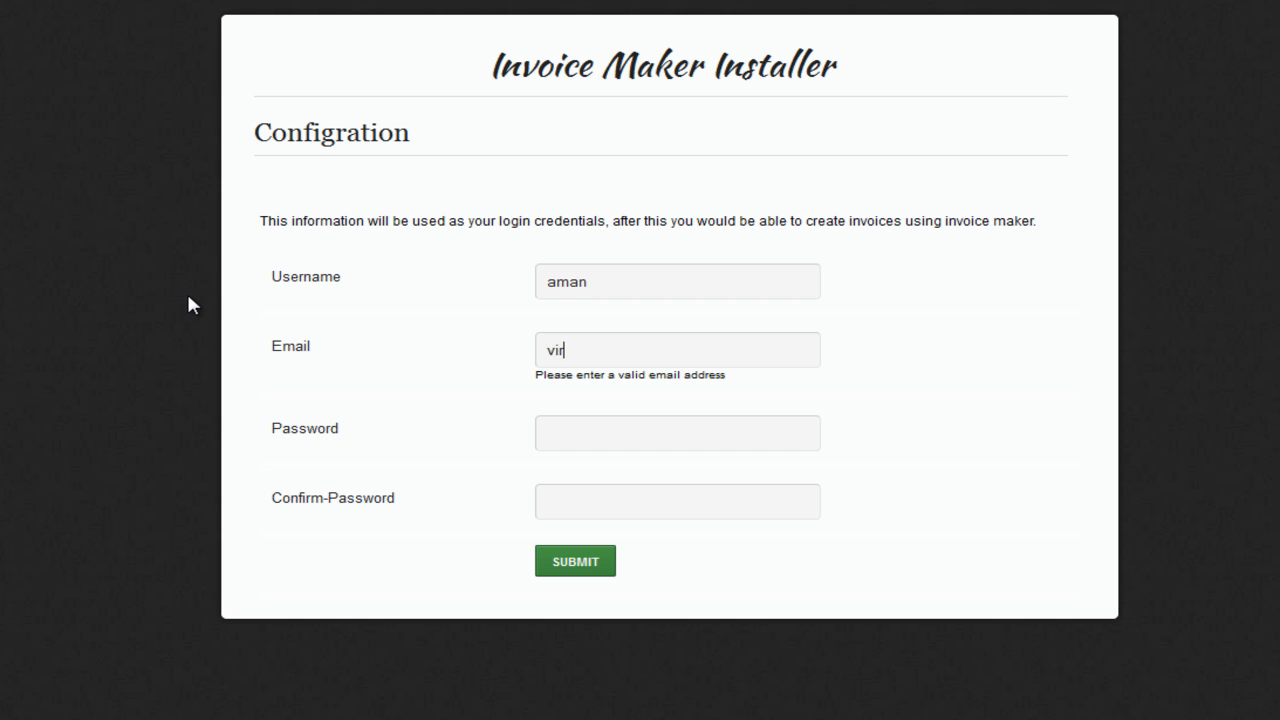
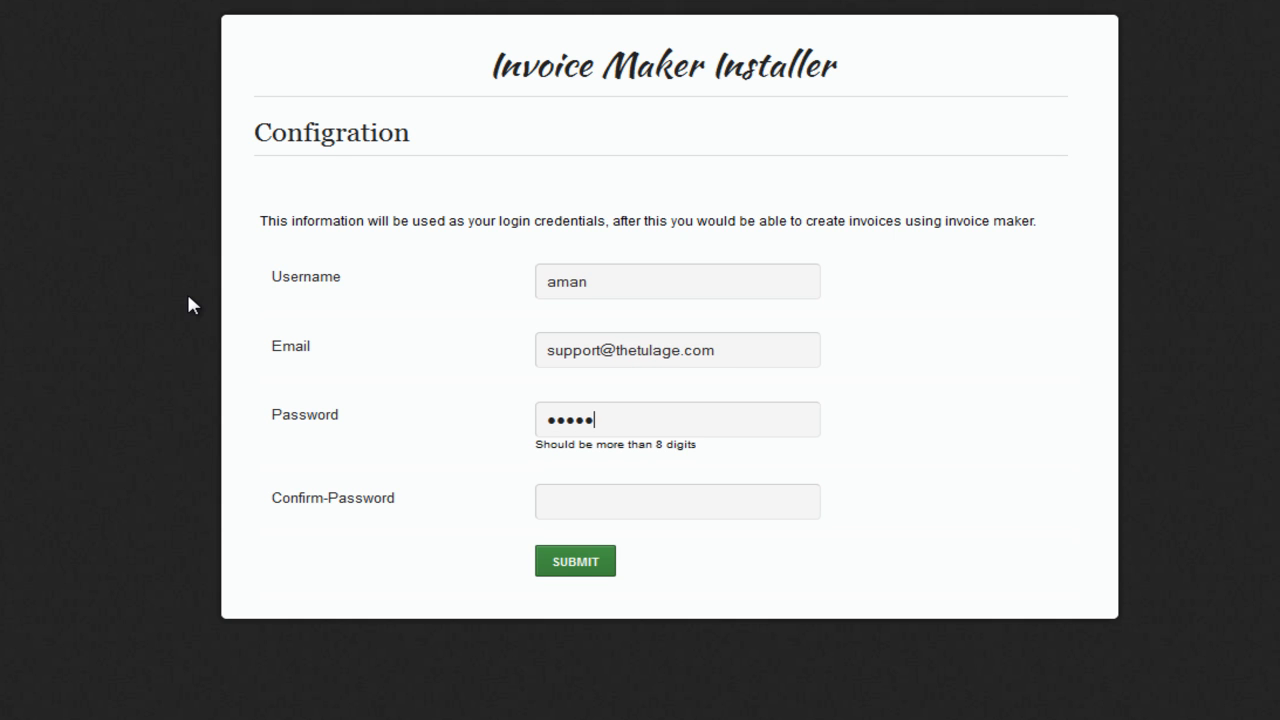
pyautogui.write('•')
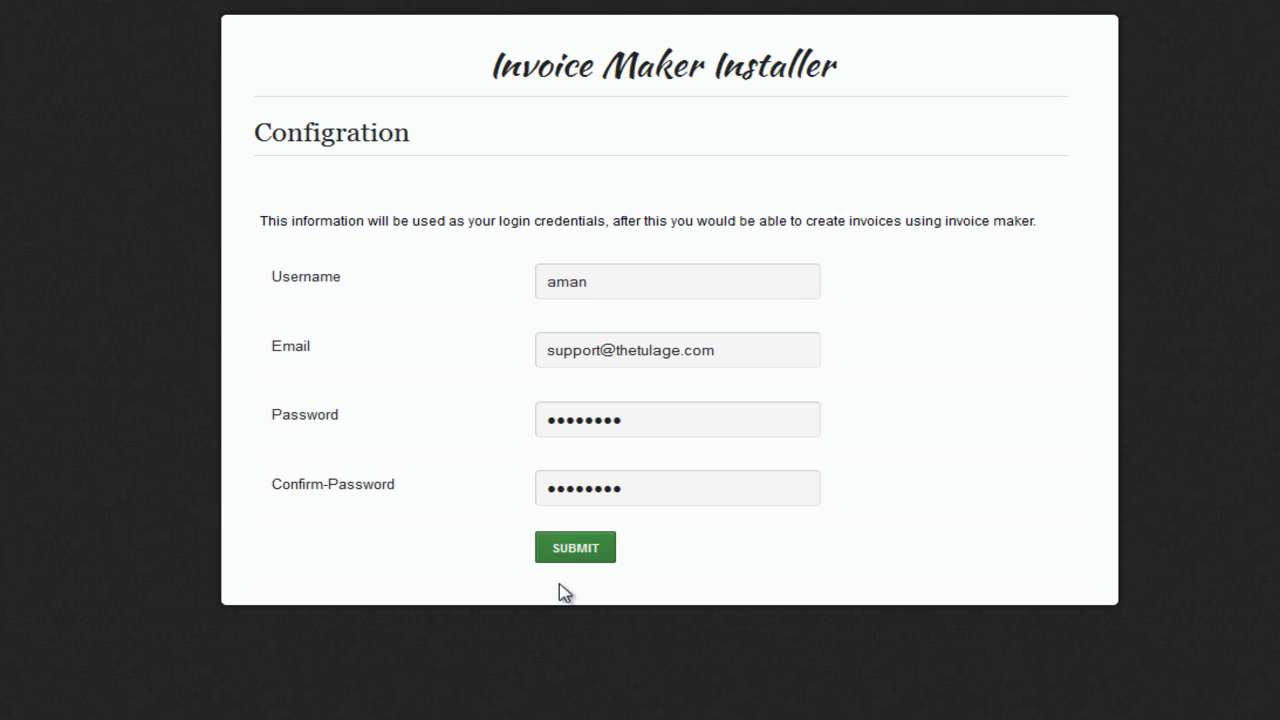
pyautogui.click(575, 547)
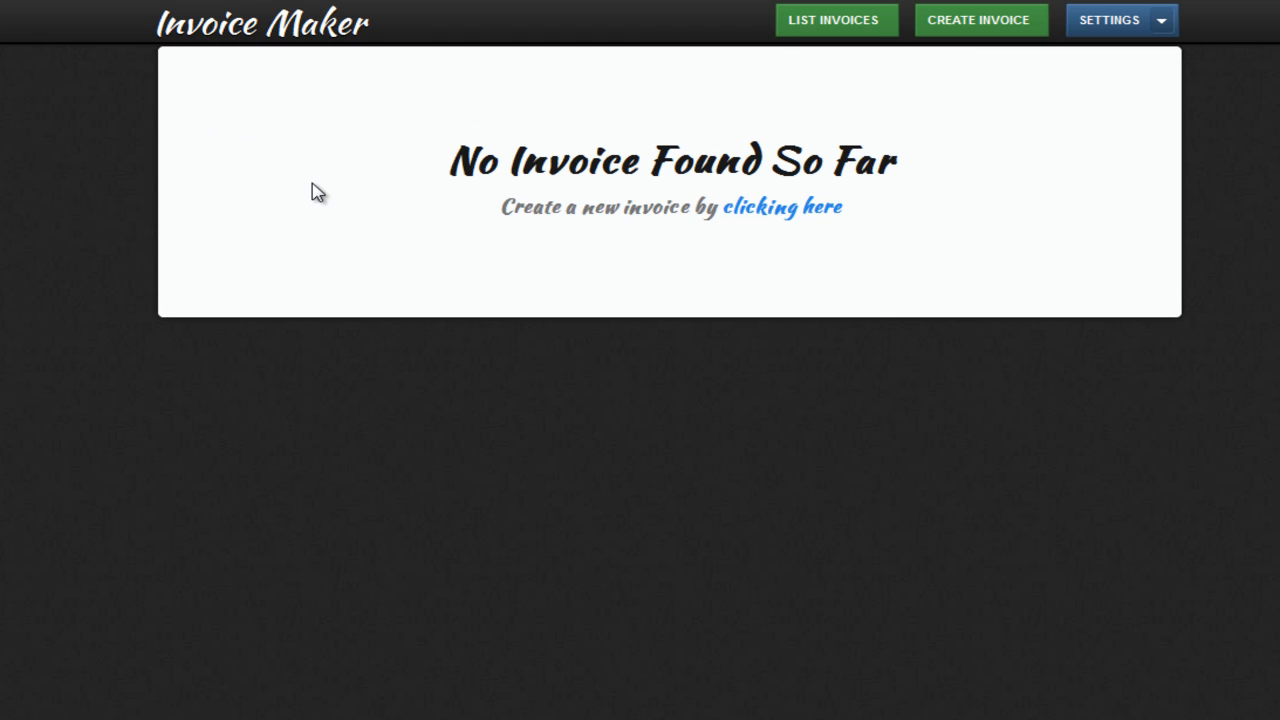
pyautogui.moveTo(787, 188)
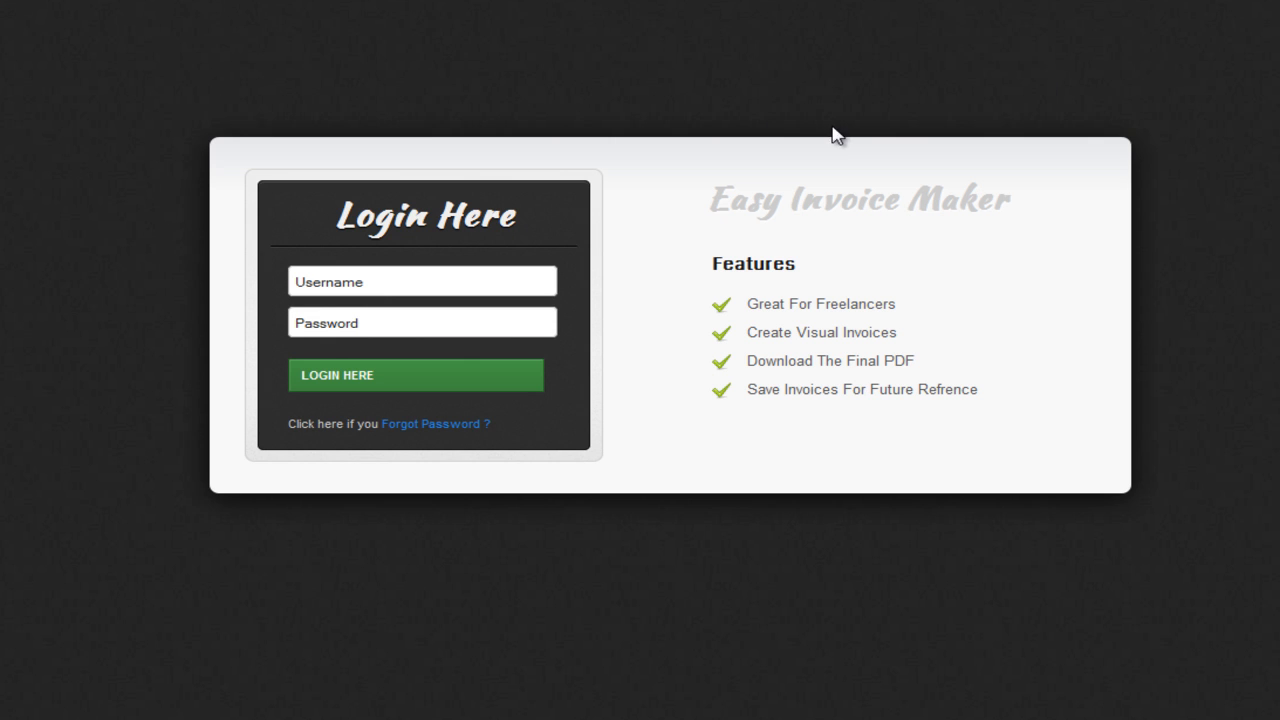
# Log in to Invoice Maker and start a new invoice from the empty list.
pyautogui.write('an')
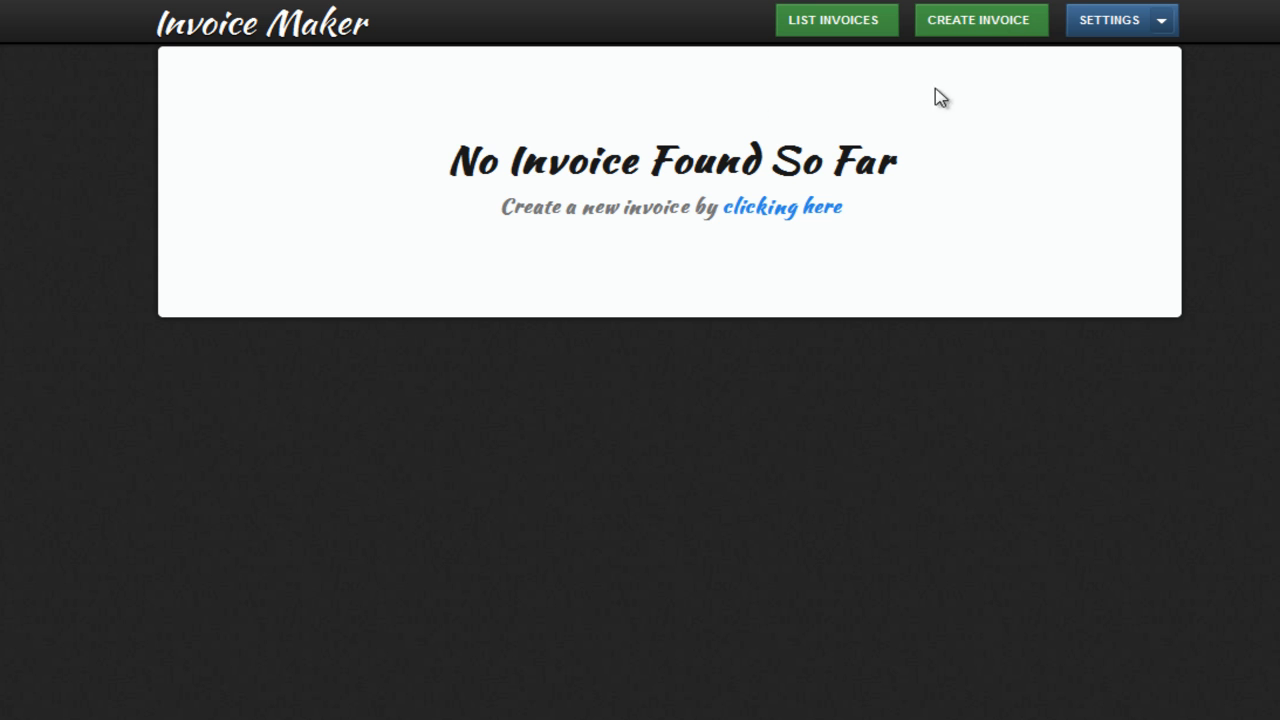
pyautogui.moveTo(478, 138)
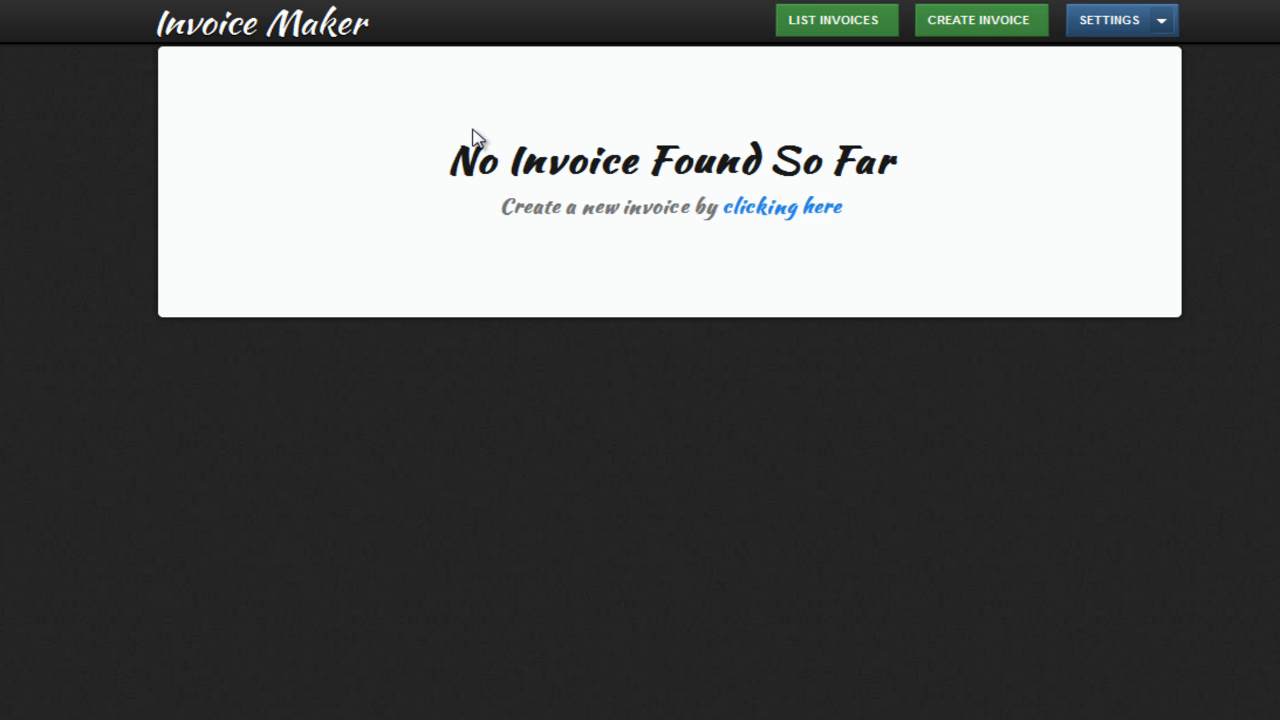
pyautogui.click(783, 207)
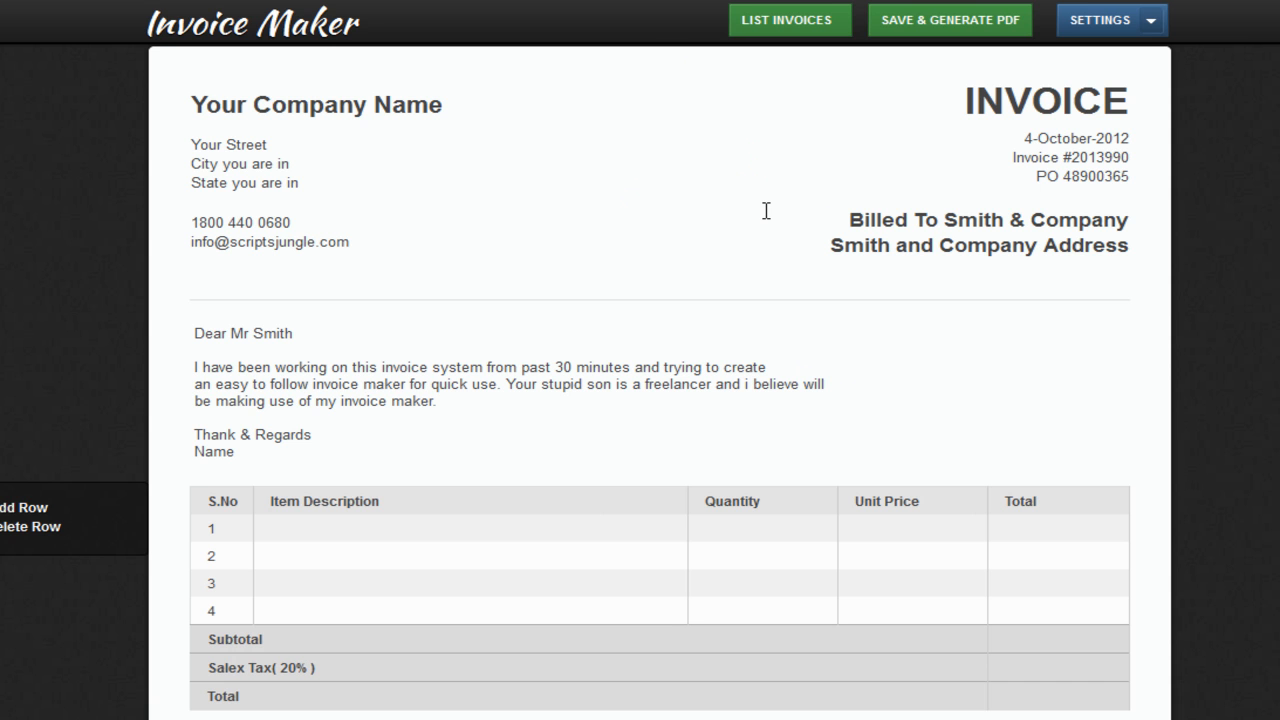
pyautogui.moveTo(14, 206)
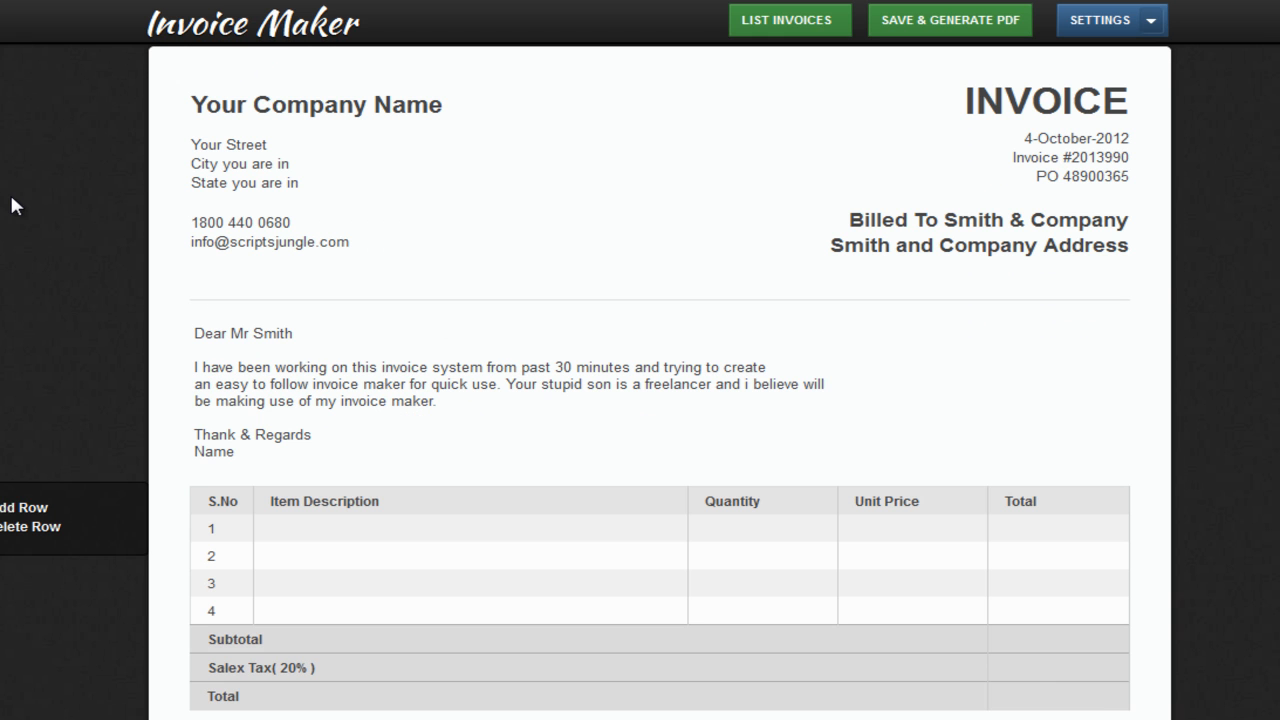
pyautogui.click(762, 528)
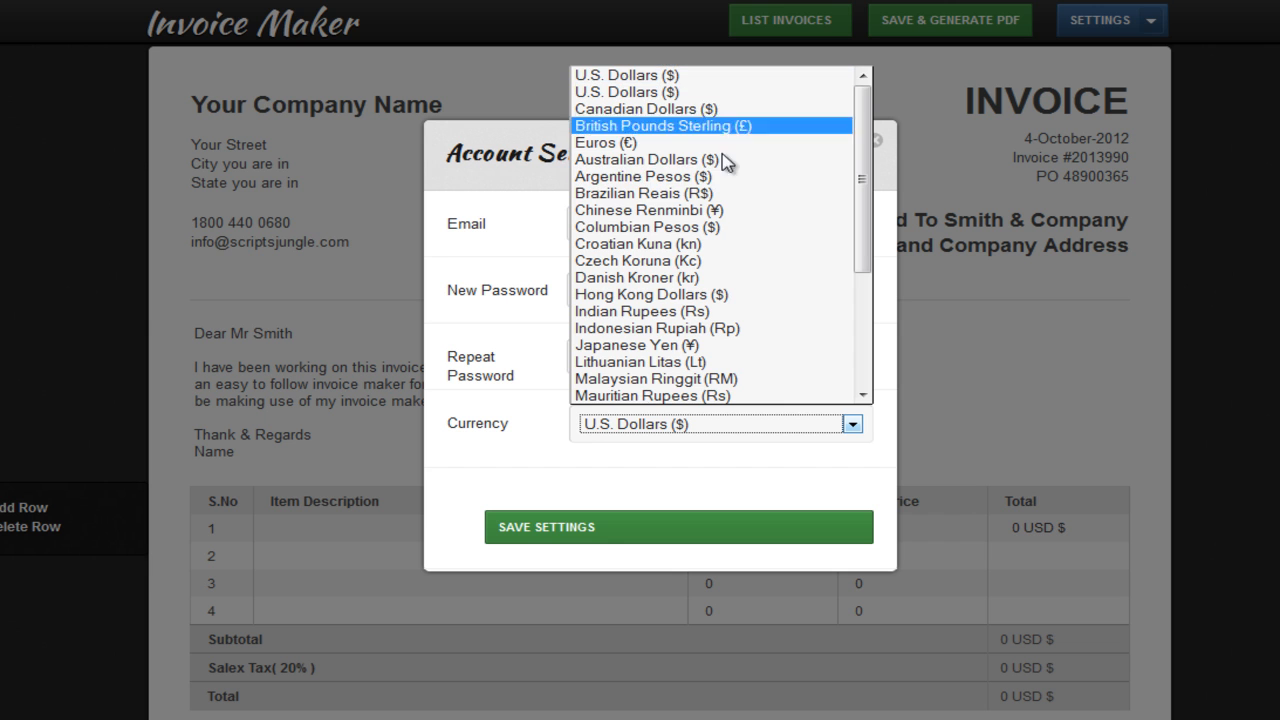
pyautogui.scroll(-3)
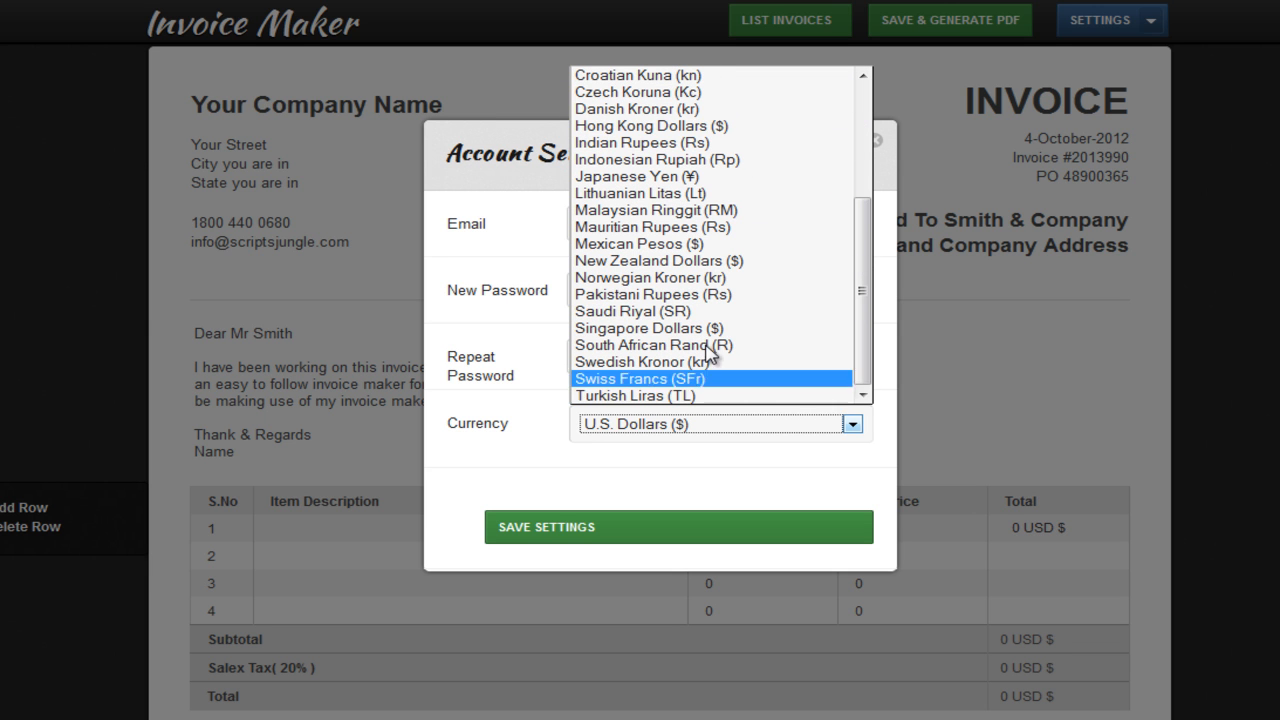
pyautogui.moveTo(714, 294)
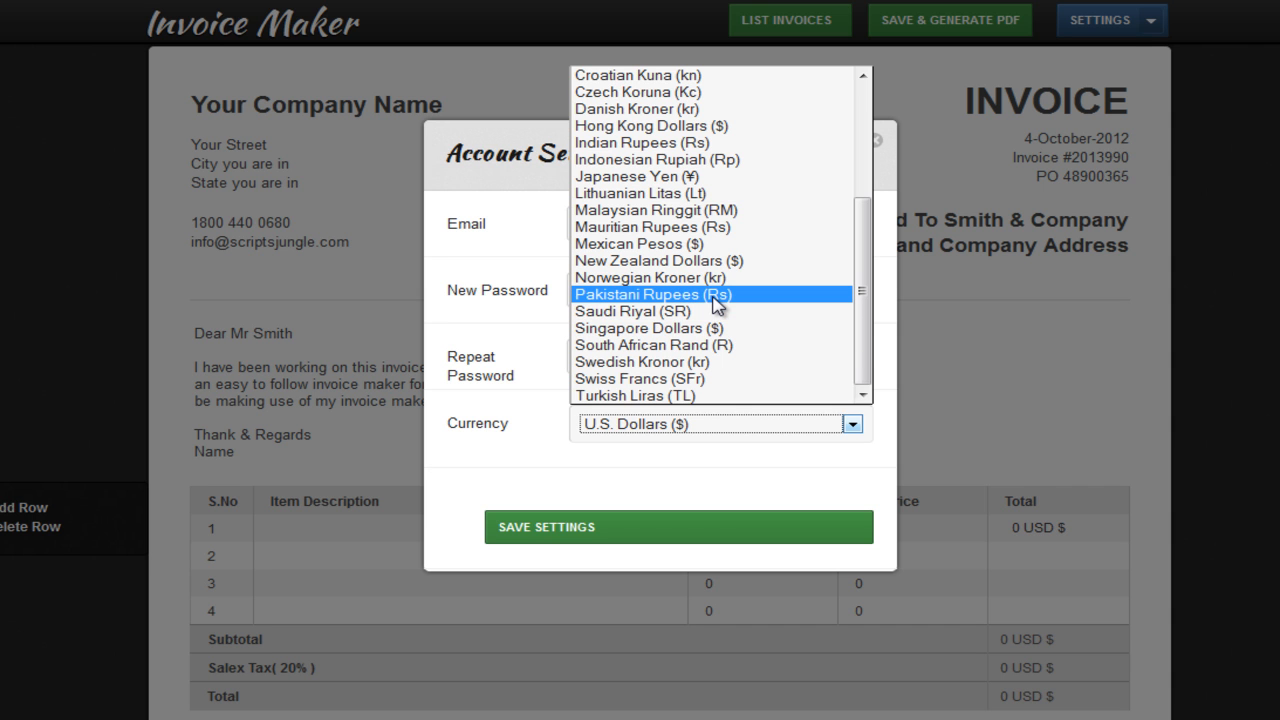
pyautogui.moveTo(651, 378)
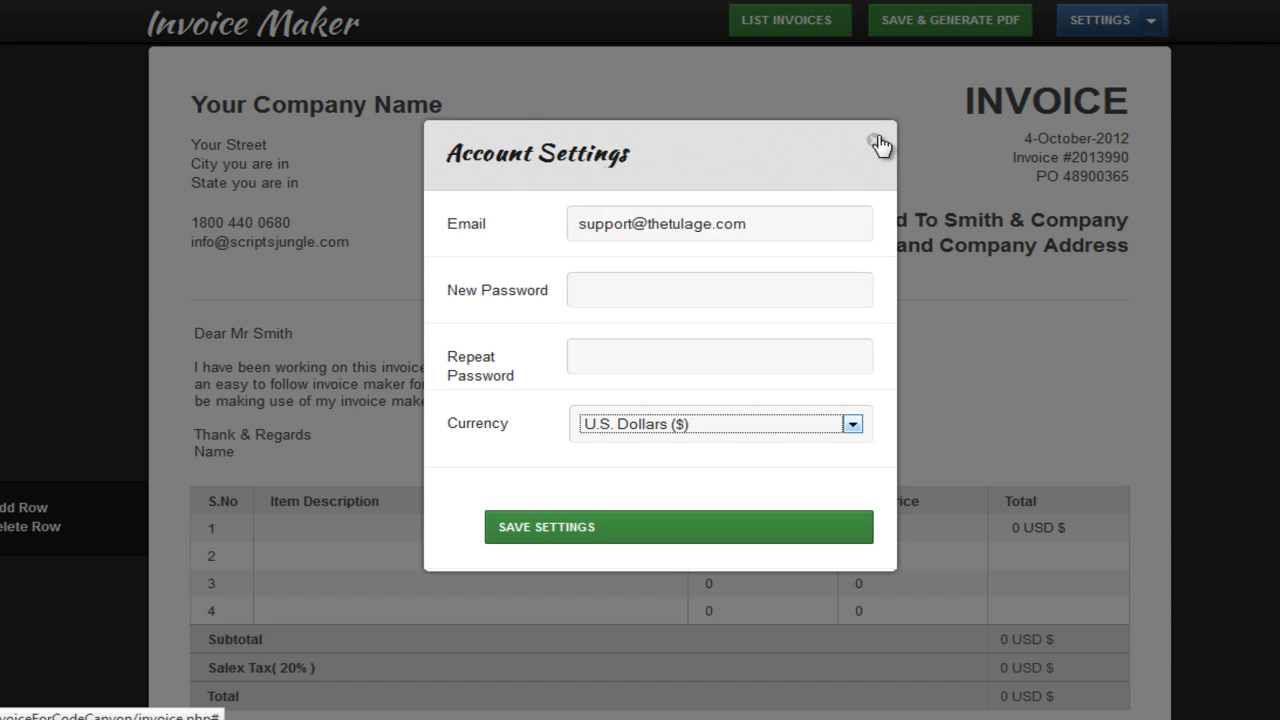
pyautogui.click(878, 143)
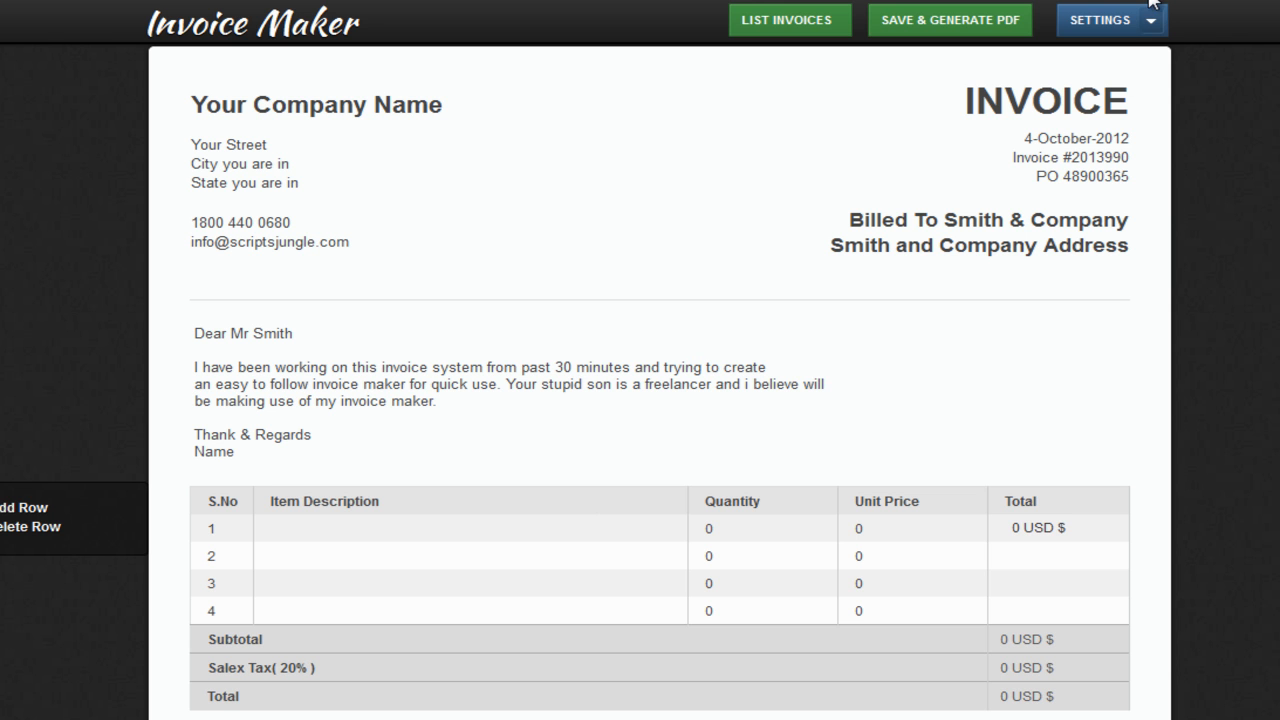
pyautogui.click(1100, 20)
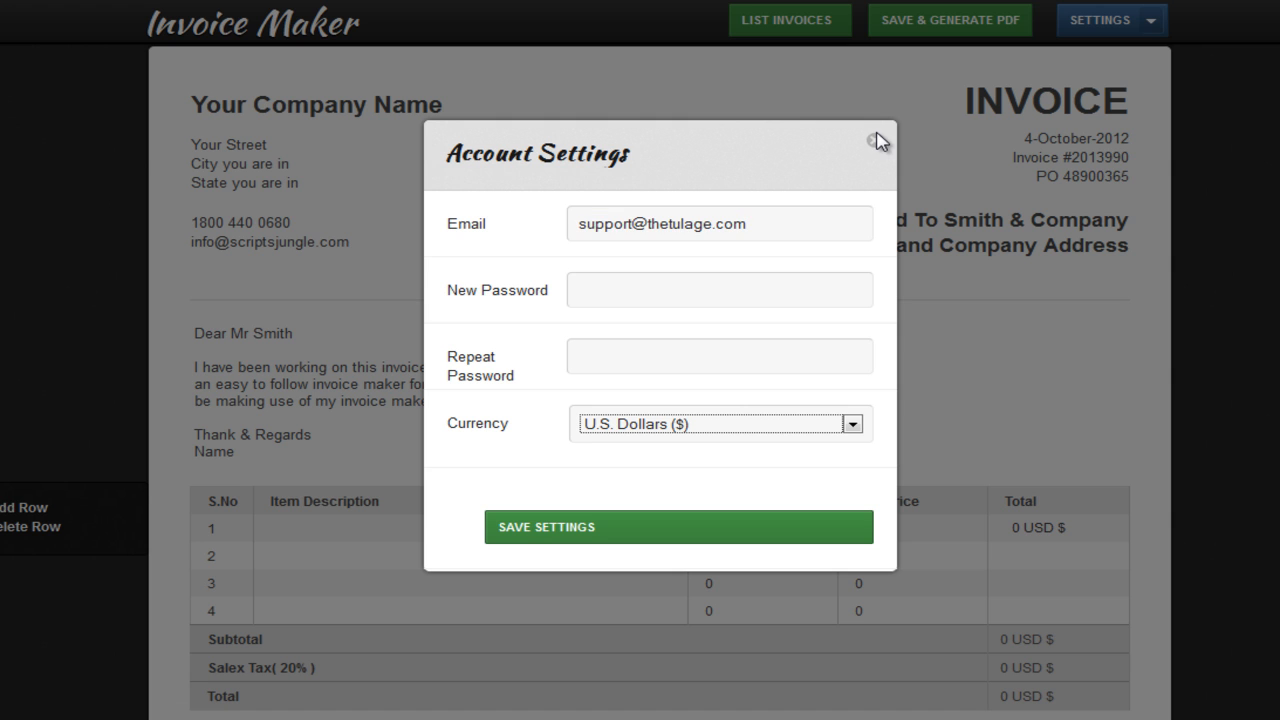
pyautogui.click(877, 140)
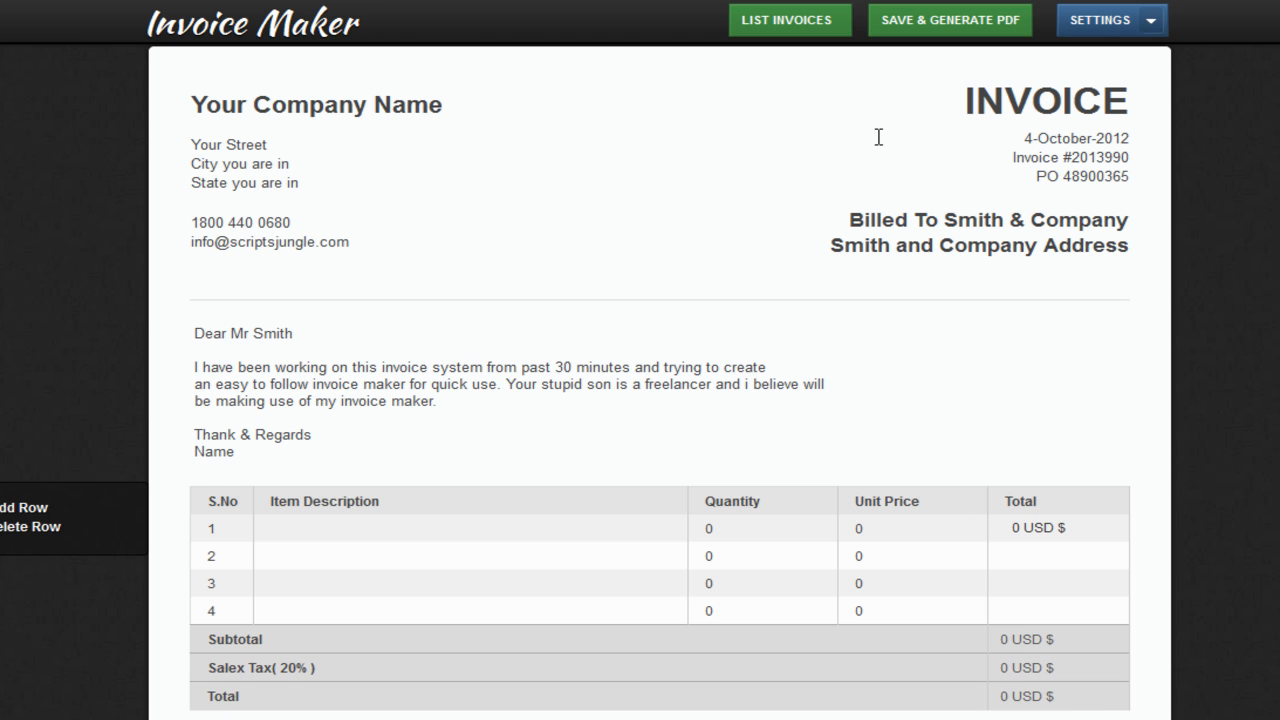